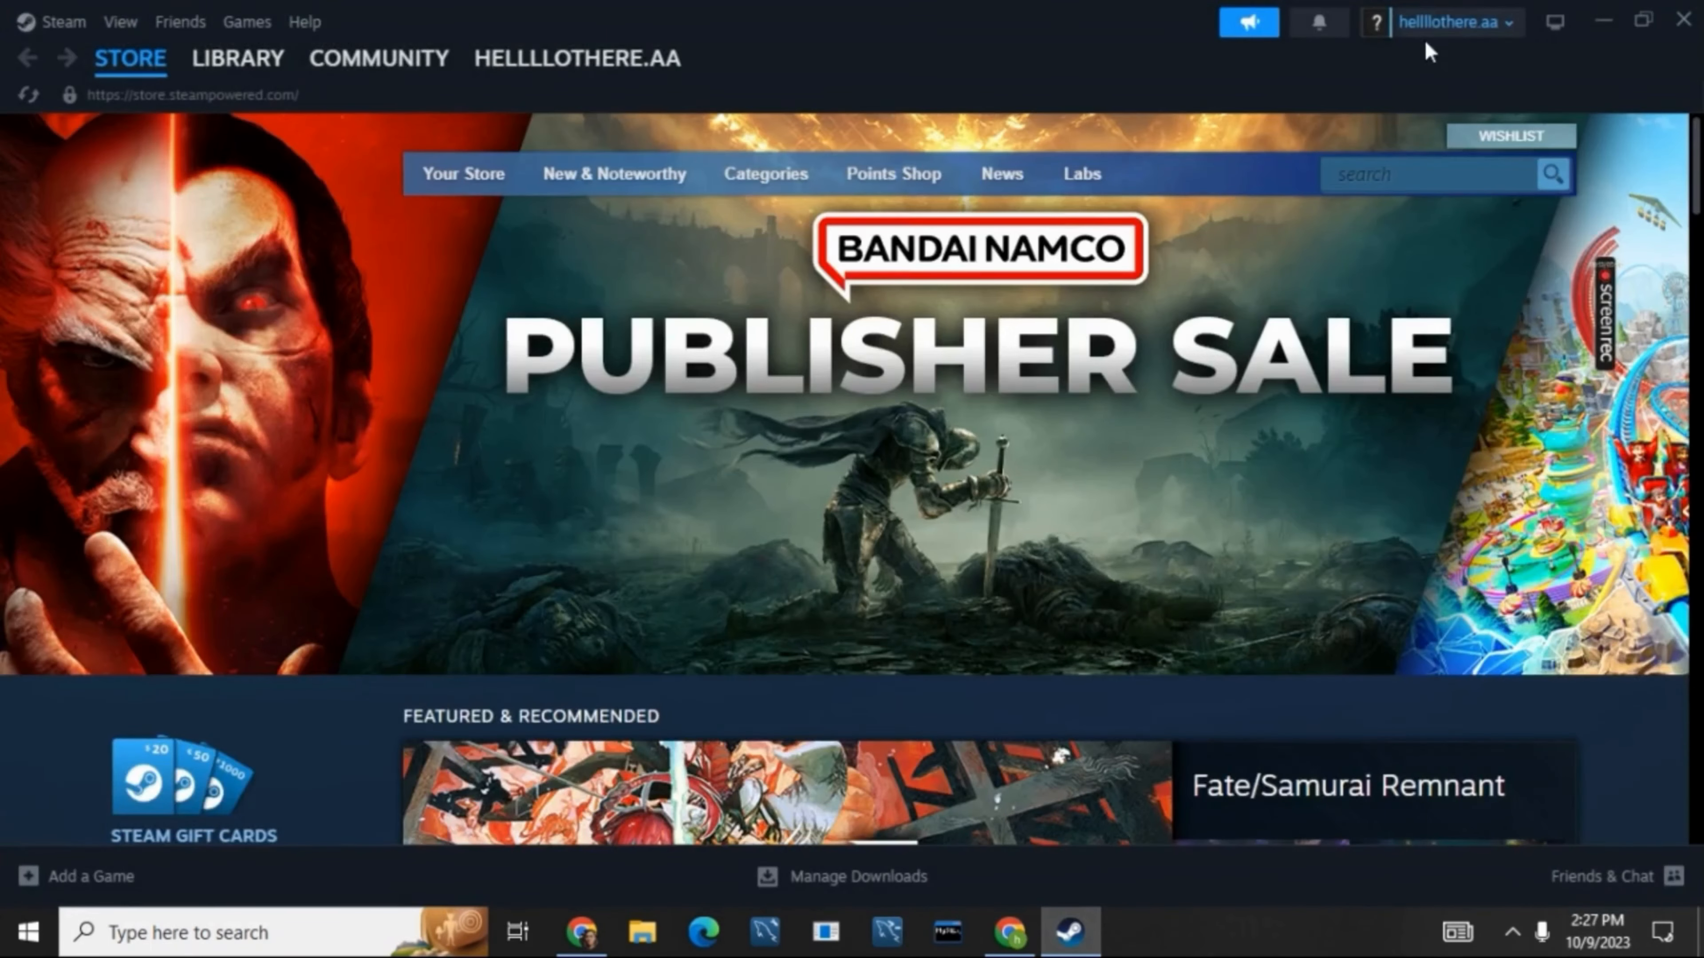
mouse_move(791, 122)
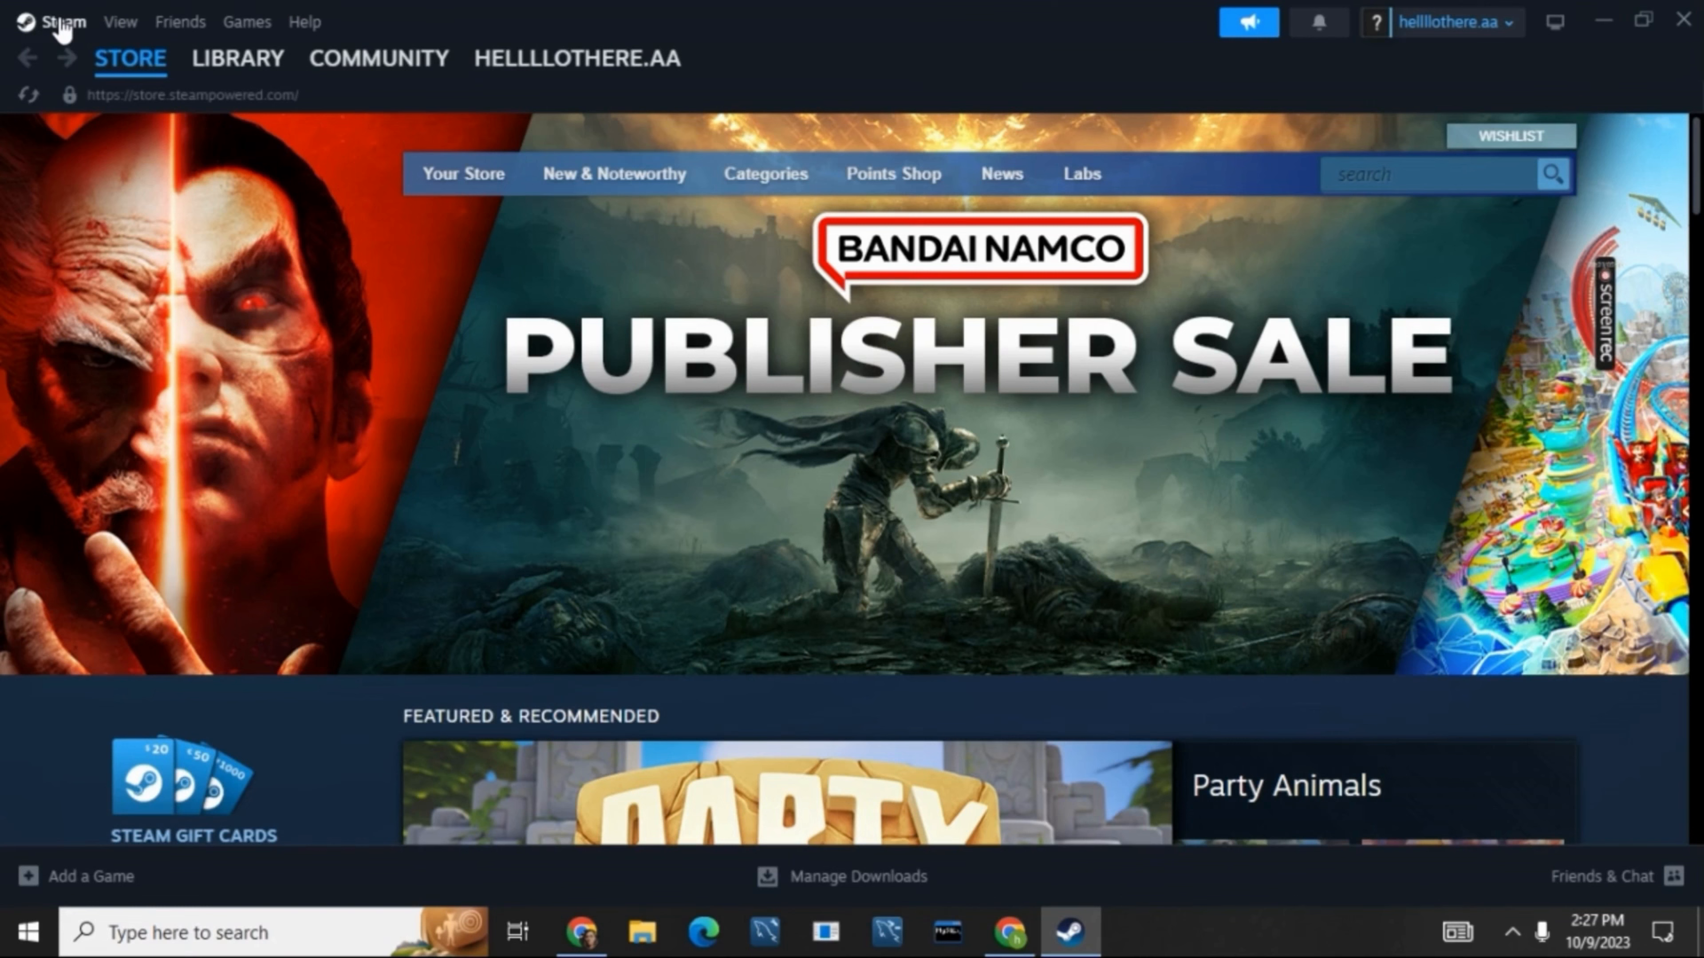
click(65, 21)
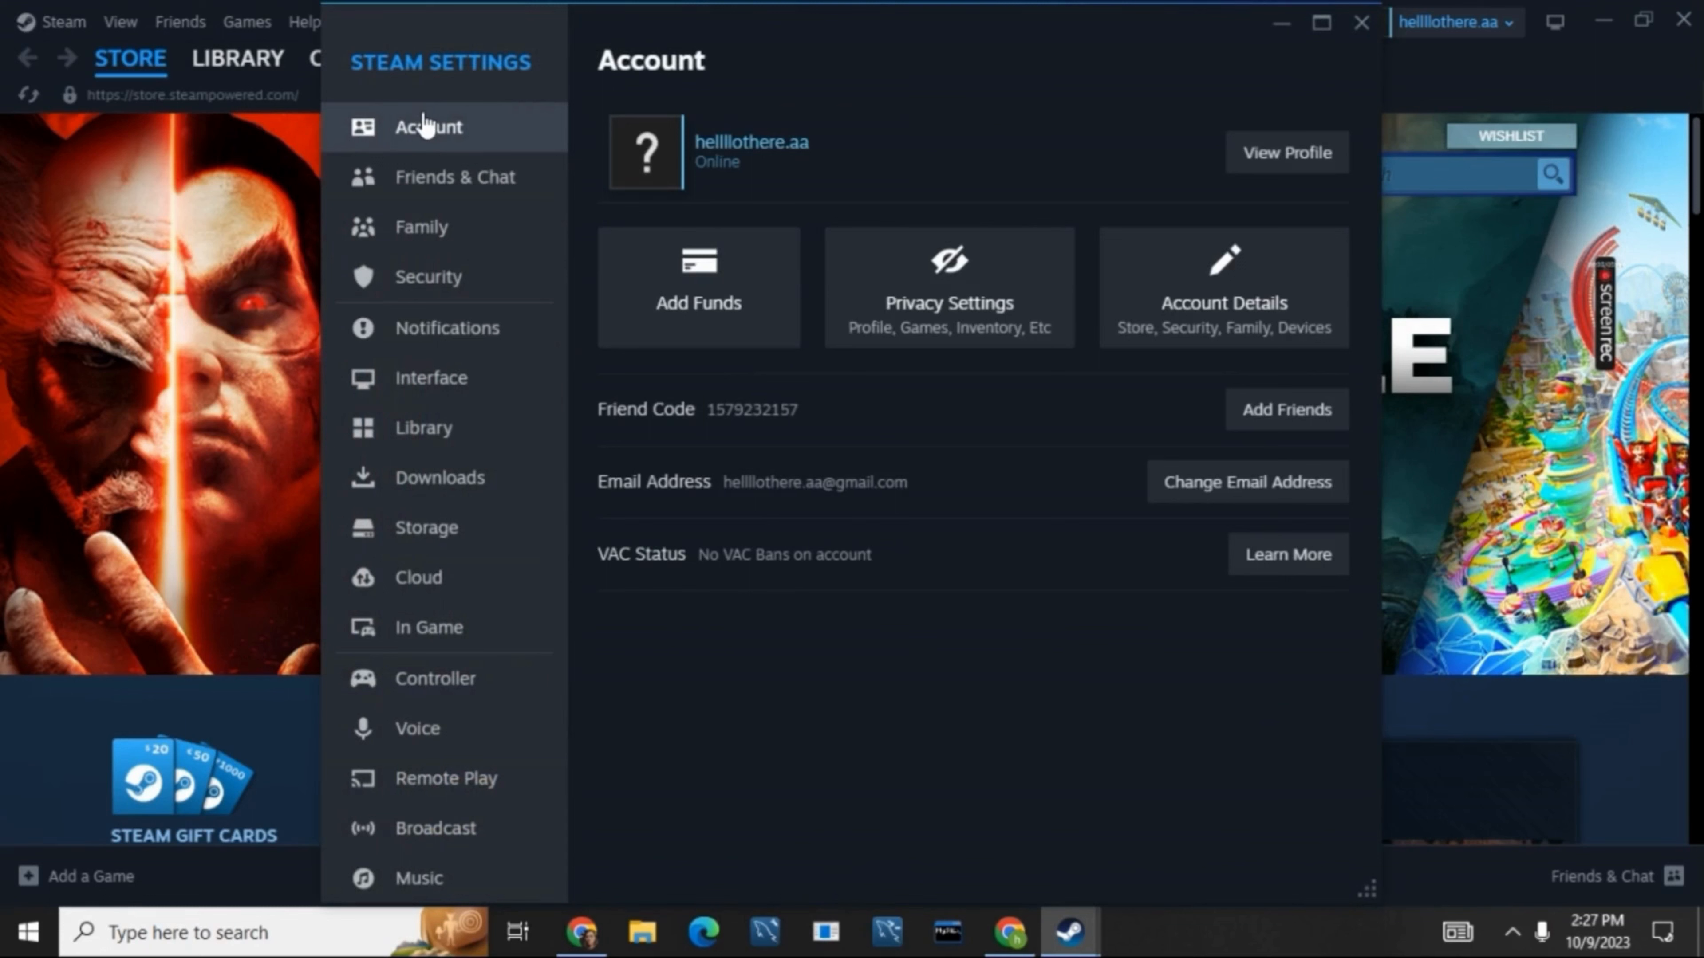
mouse_move(703, 432)
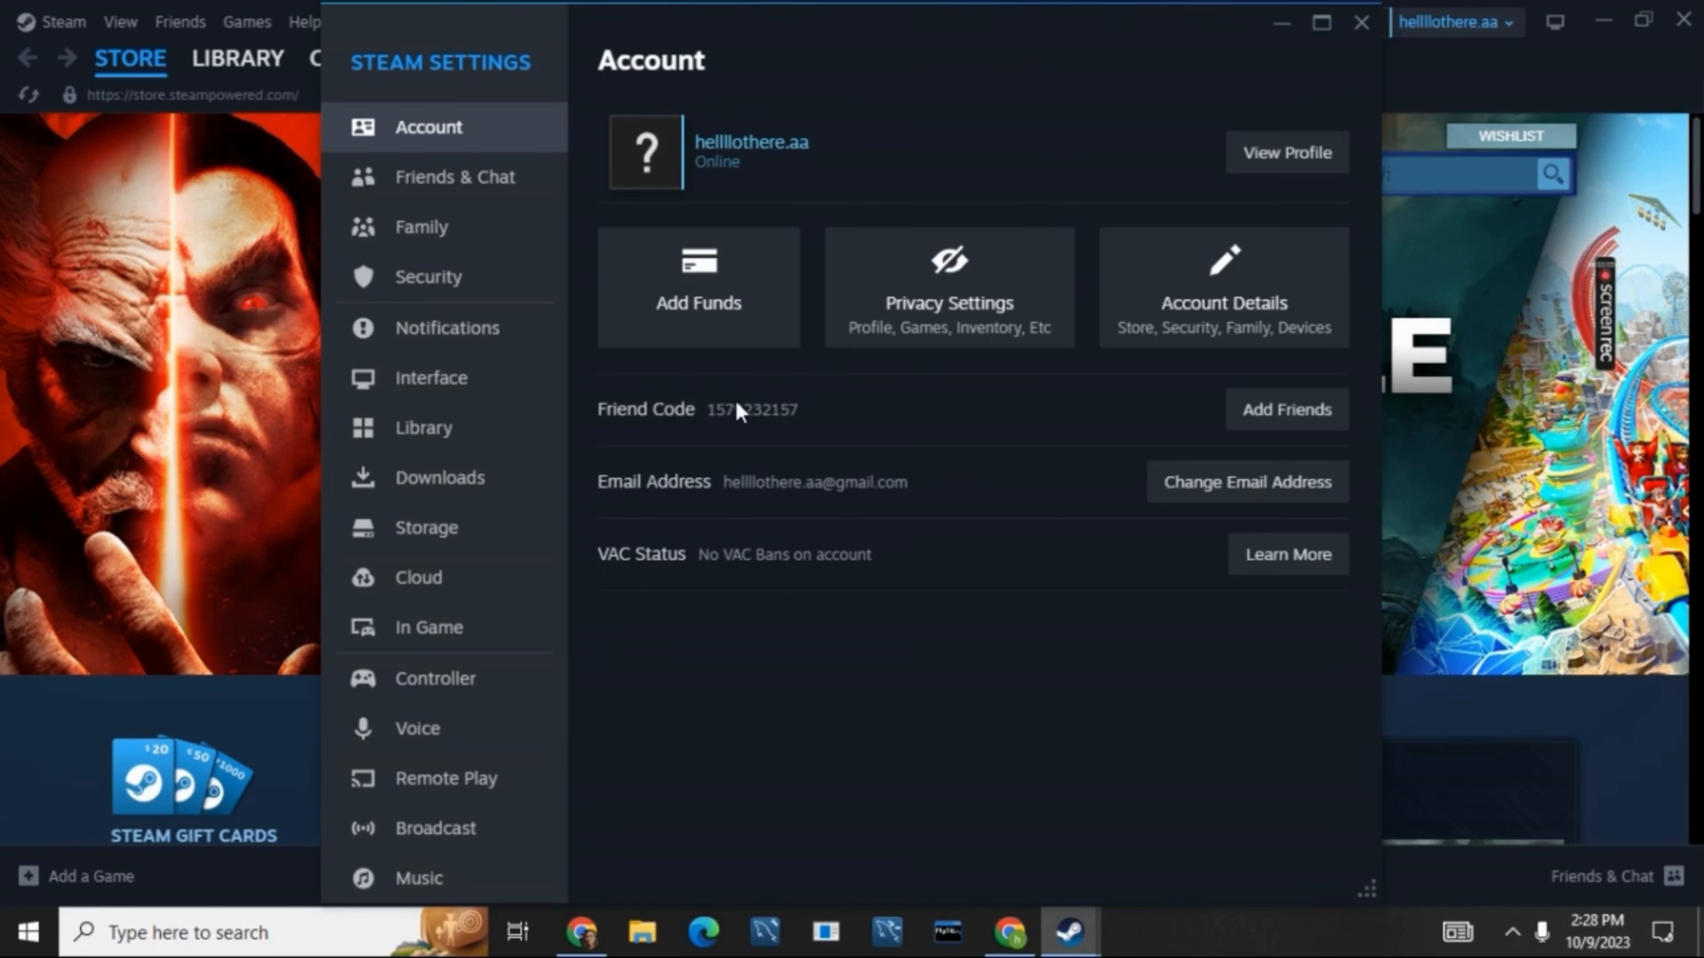
click(1360, 21)
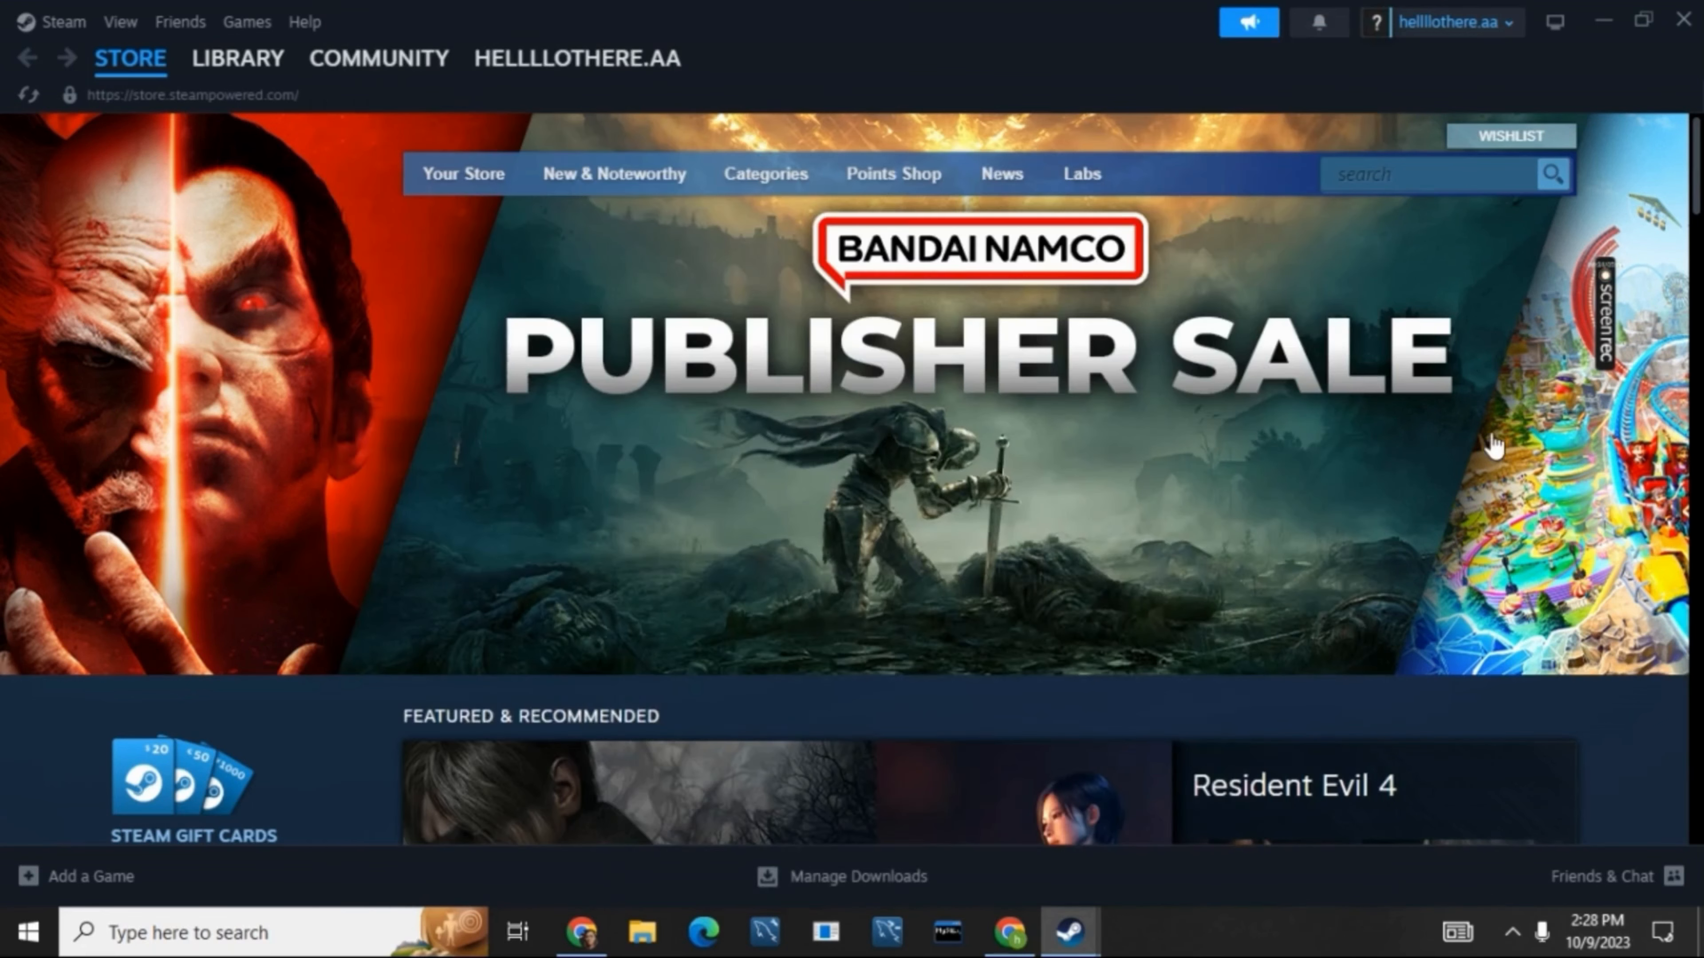